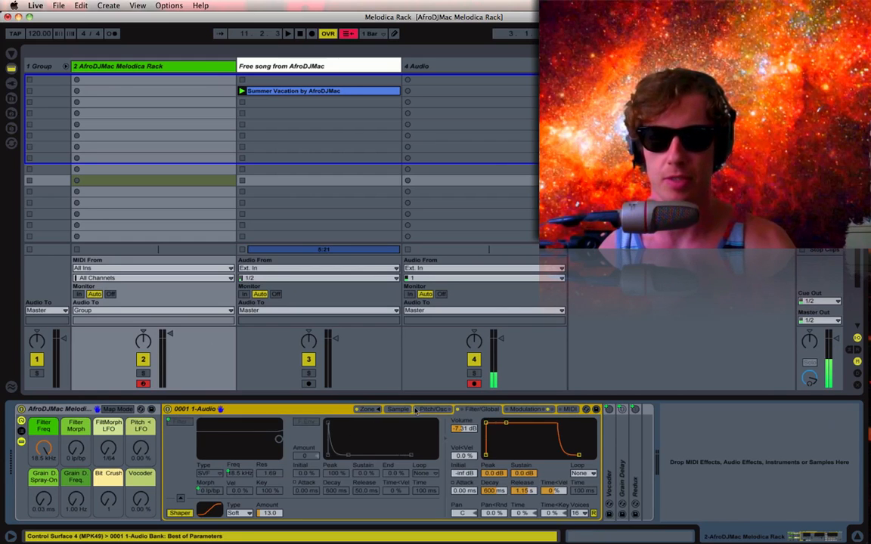
Show the melodica sample's waveform in the sampler beneath the track arrangement
{"action": "left_click", "coordinate": [397, 409]}
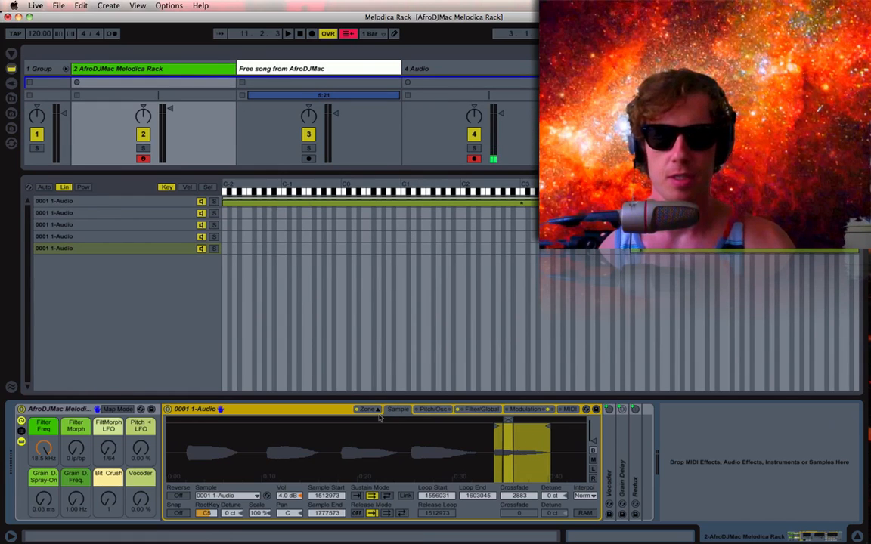
Return the sampler display to its filter and envelope controls
{"action": "left_click", "coordinate": [479, 408]}
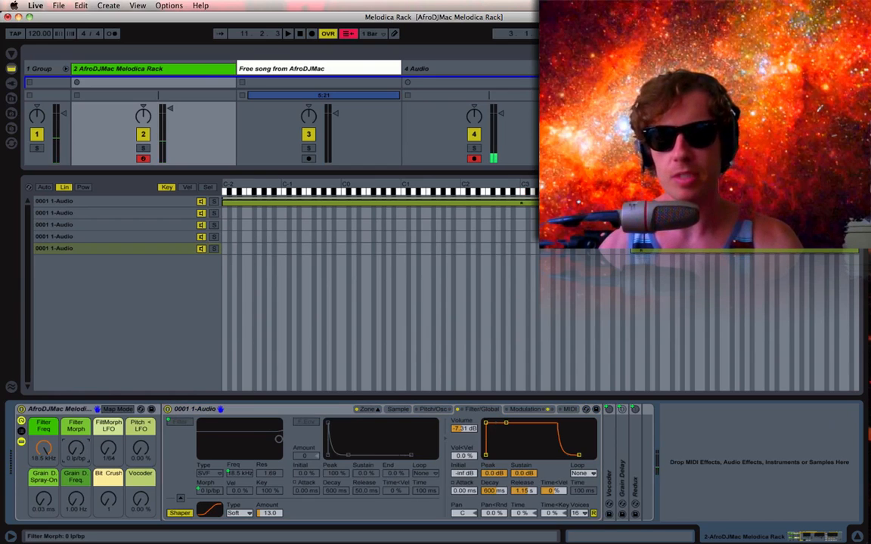
Lower the filter cutoff and morph its shape into a resonant peak using the rack's filter macros
{"action": "left_click_drag", "start_coordinate": [76, 451], "coordinate": [76, 436]}
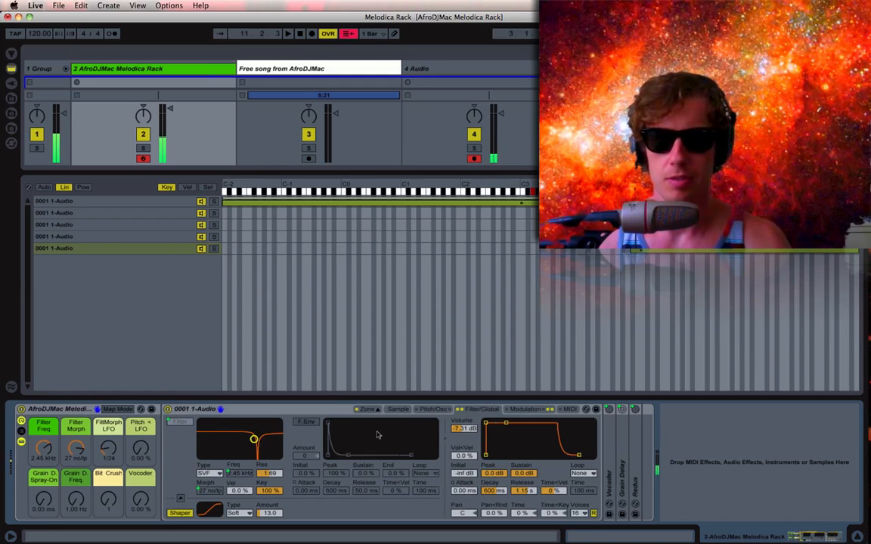
{"action": "left_click_drag", "start_coordinate": [254, 439], "coordinate": [245, 438]}
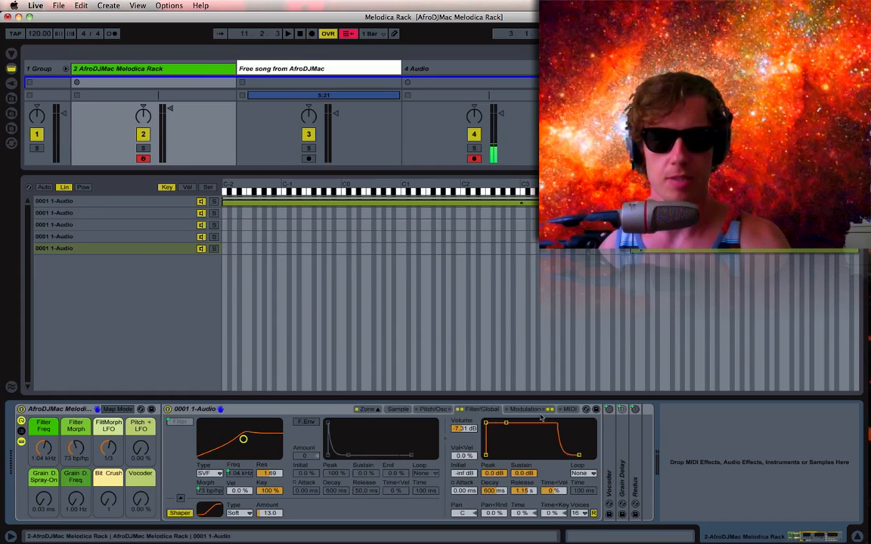
{"action": "left_click", "coordinate": [524, 408]}
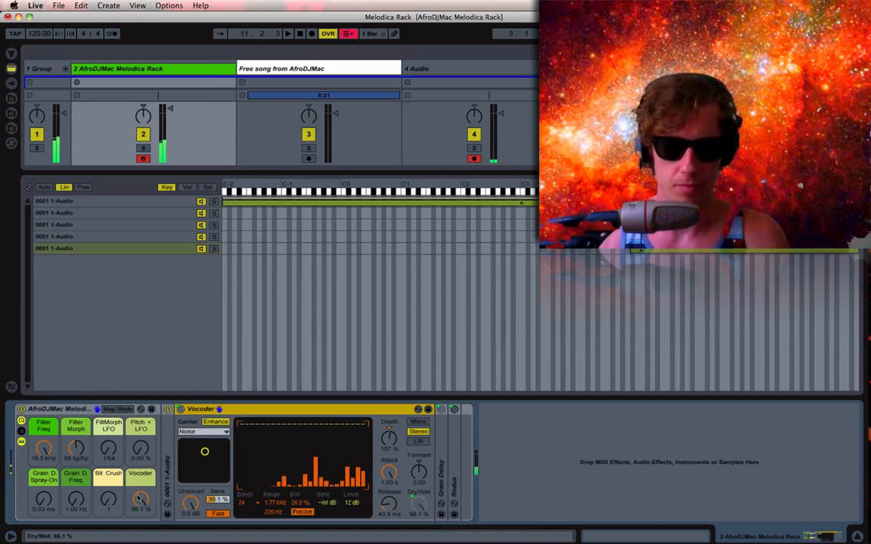
Shift the Vocoder's X-Y carrier pad to alter the melodica's vocoded character
{"action": "left_click_drag", "start_coordinate": [141, 500], "coordinate": [141, 514]}
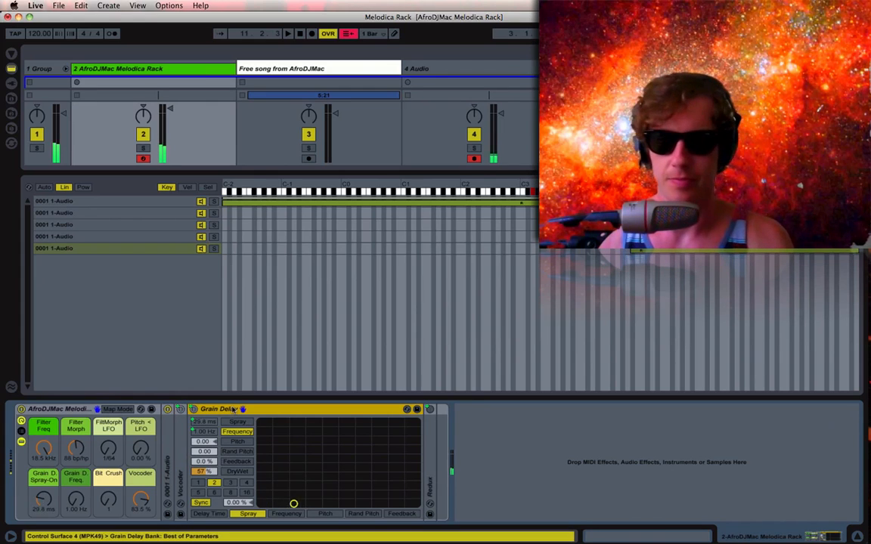
Sweep the Grain Delay's X-Y pad around to vary spray and frequency of the grainy echo
{"action": "left_click_drag", "start_coordinate": [293, 503], "coordinate": [333, 459]}
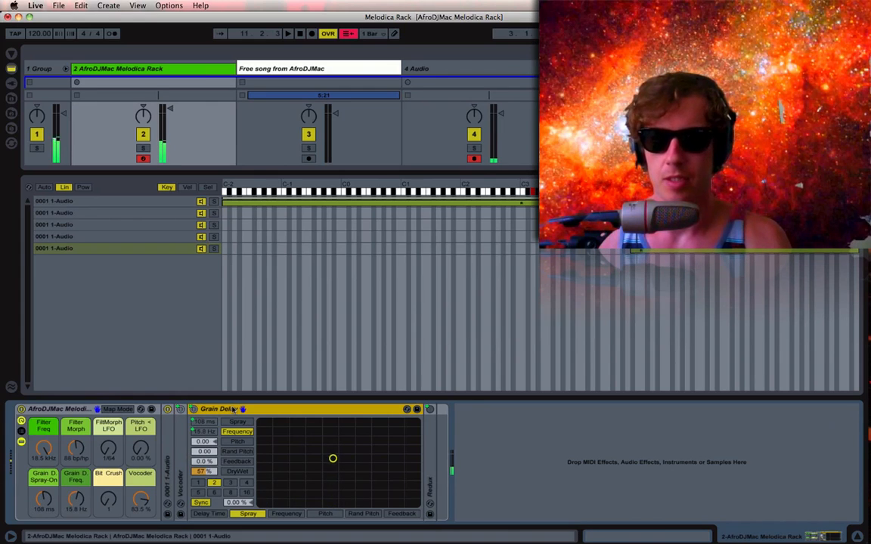
{"action": "left_click_drag", "start_coordinate": [332, 460], "coordinate": [357, 463]}
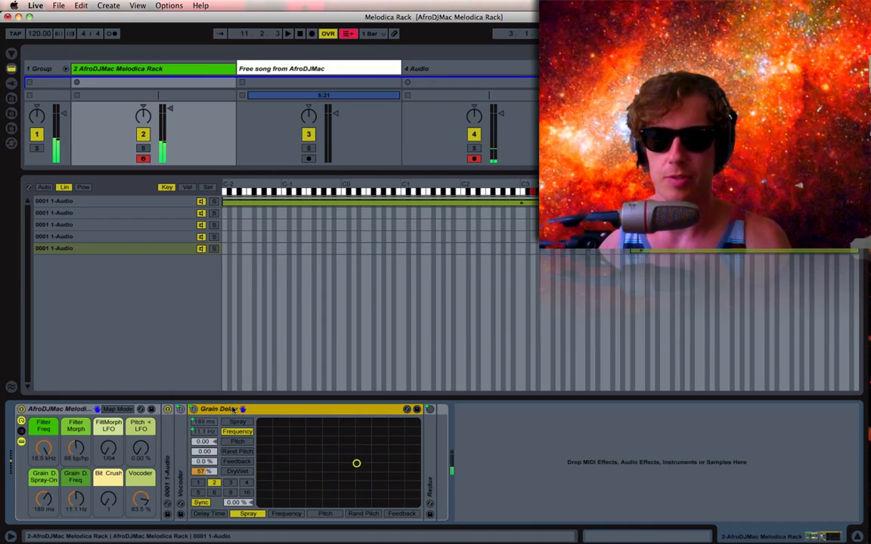
{"action": "left_click_drag", "start_coordinate": [356, 463], "coordinate": [371, 454]}
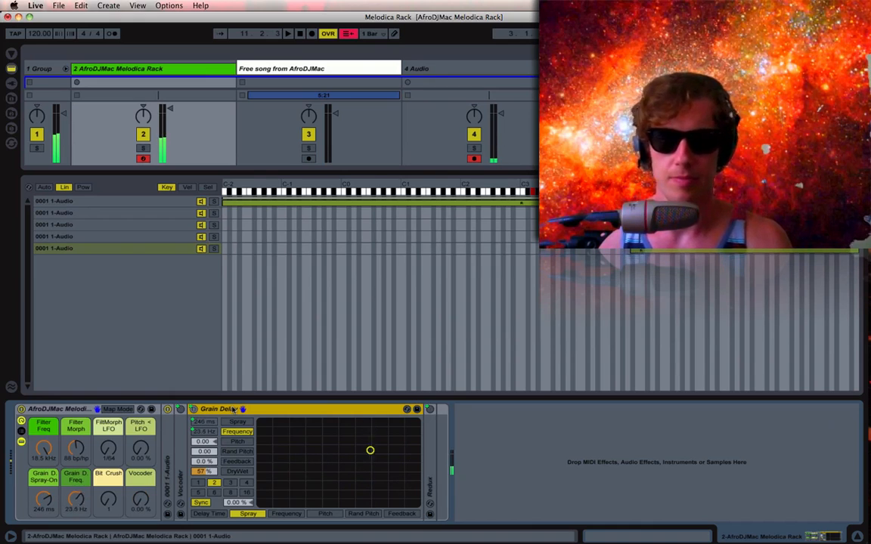
{"action": "left_click_drag", "start_coordinate": [370, 451], "coordinate": [330, 423]}
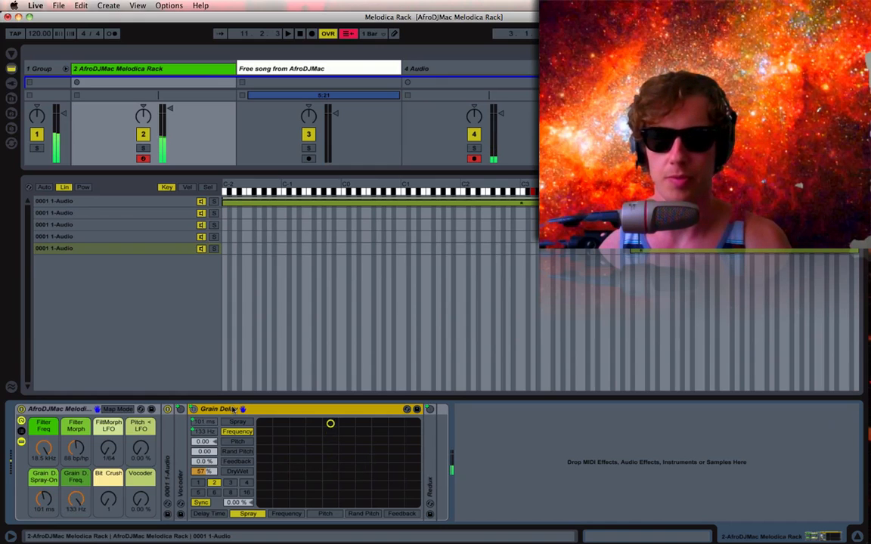
{"action": "left_click_drag", "start_coordinate": [329, 424], "coordinate": [305, 457]}
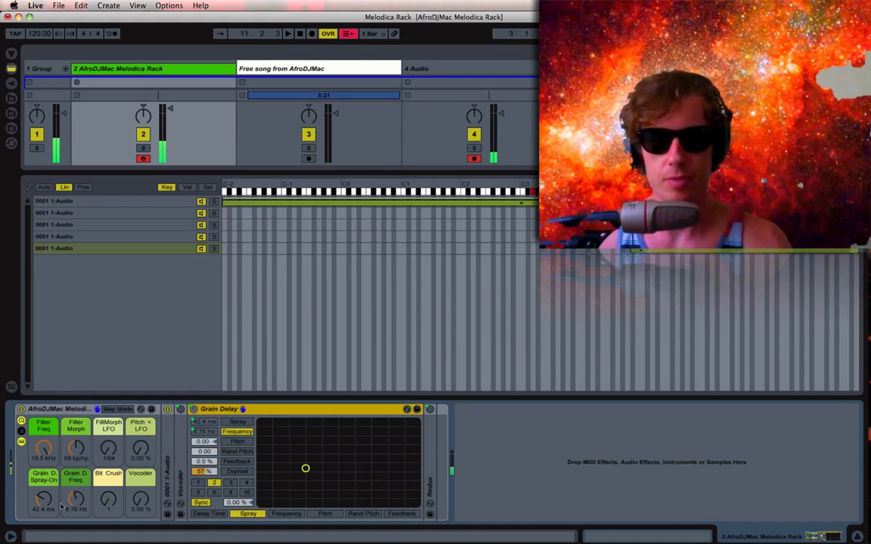
{"action": "left_click_drag", "start_coordinate": [305, 468], "coordinate": [354, 441]}
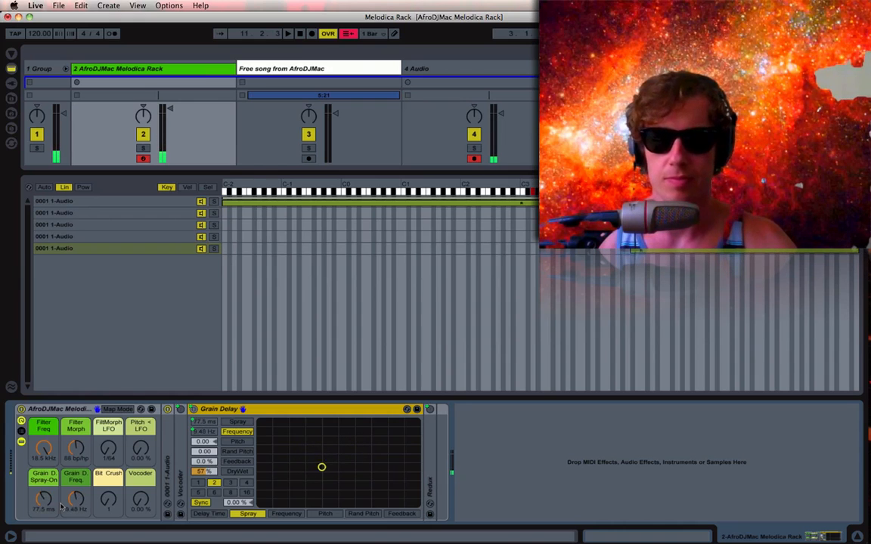
{"action": "left_click_drag", "start_coordinate": [321, 468], "coordinate": [287, 463]}
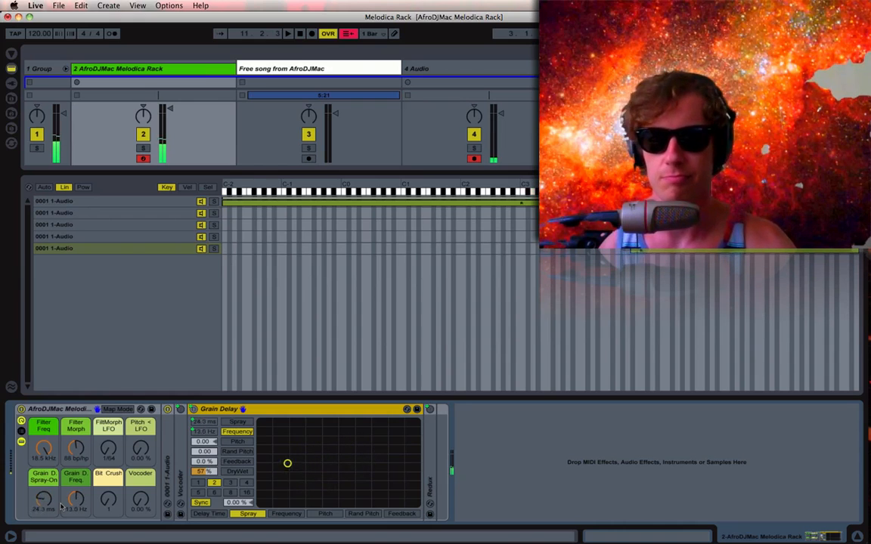
{"action": "left_click_drag", "start_coordinate": [287, 463], "coordinate": [341, 457]}
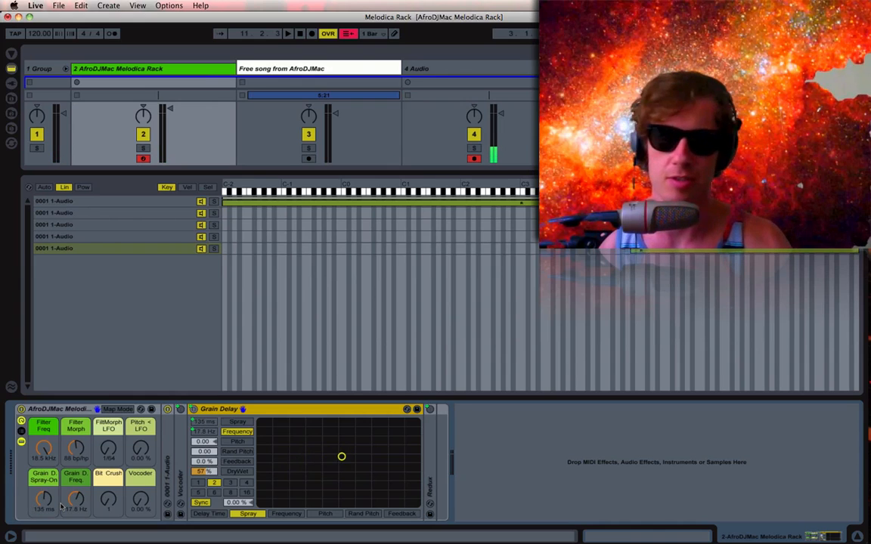